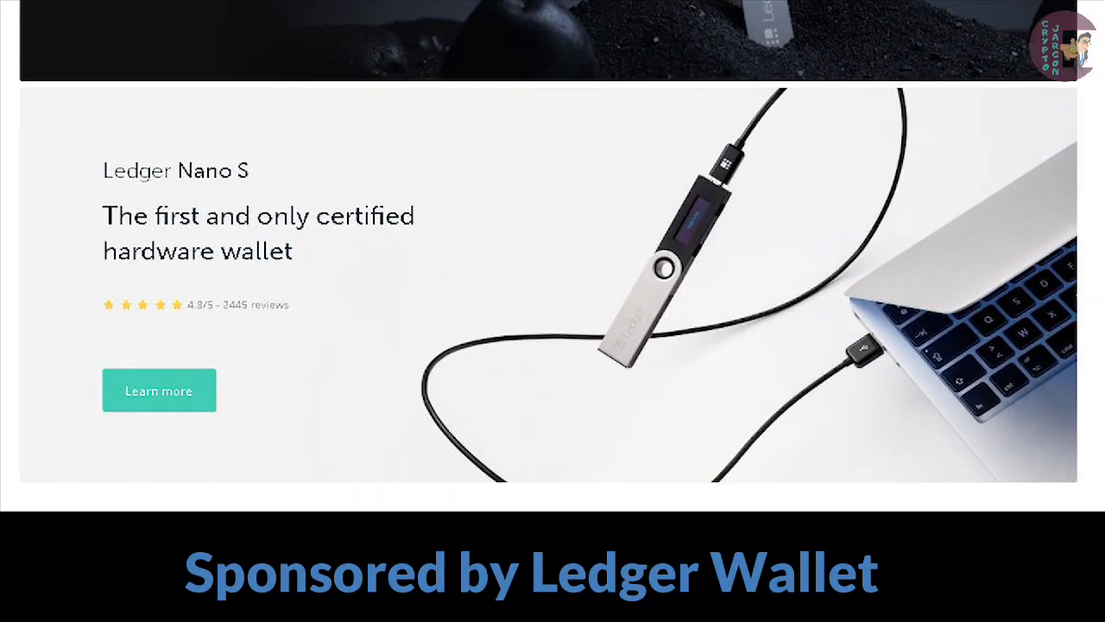
pyautogui.scroll(-3)
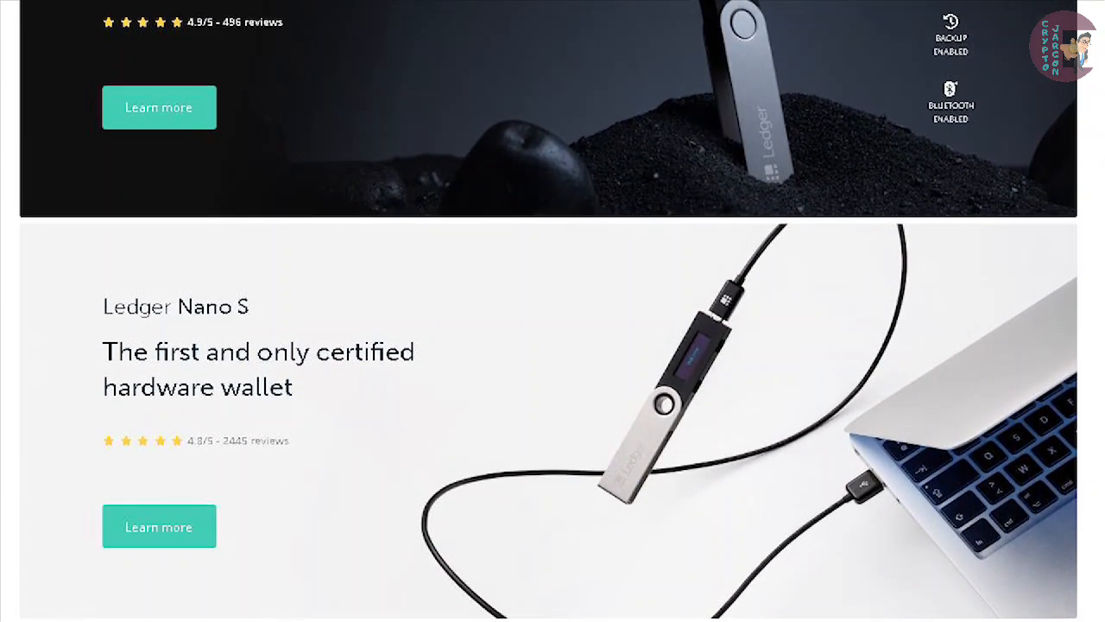
pyautogui.scroll(-3)
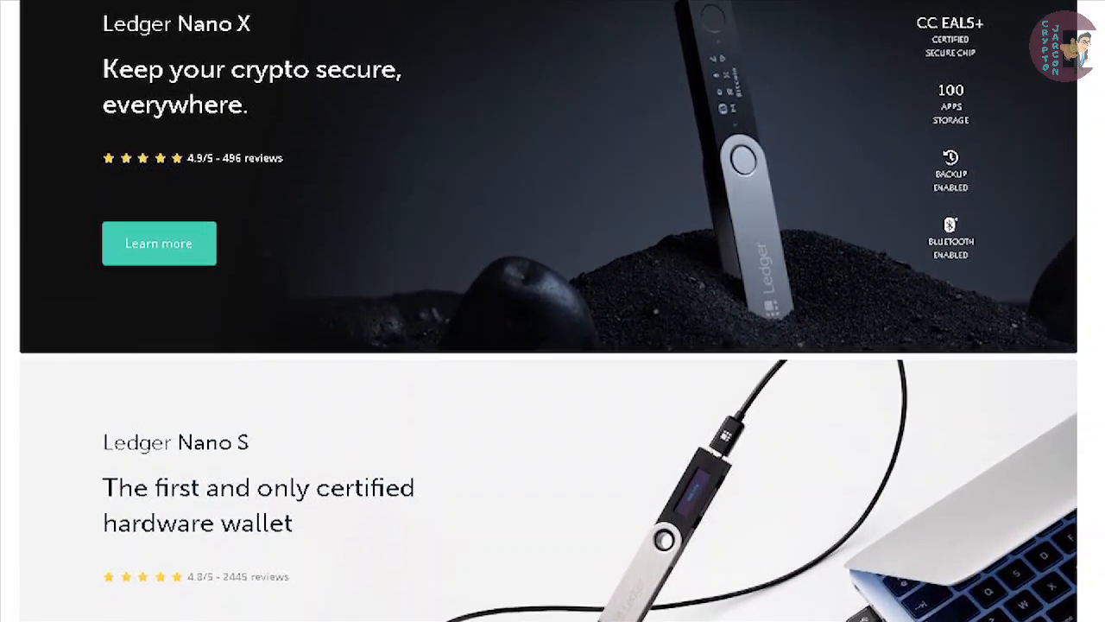
pyautogui.scroll(-3)
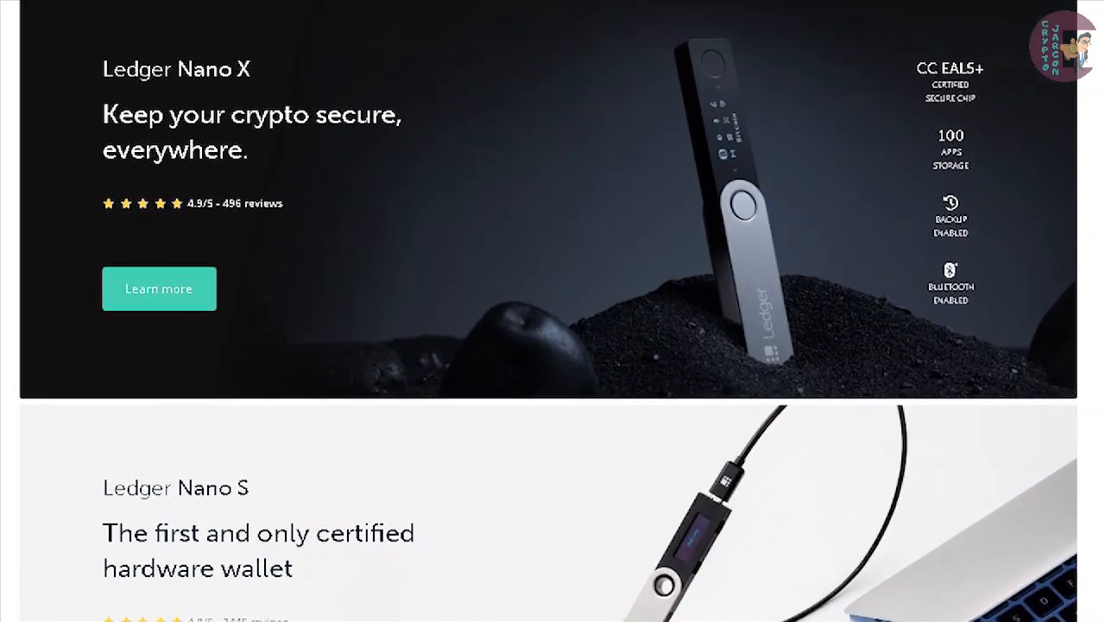
pyautogui.scroll(-3)
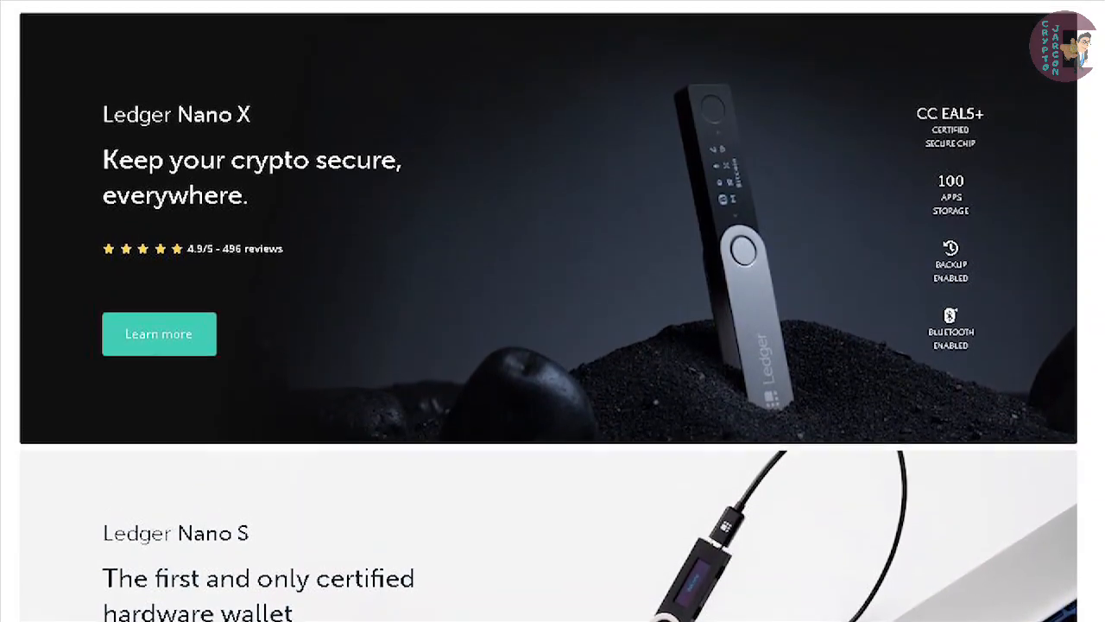